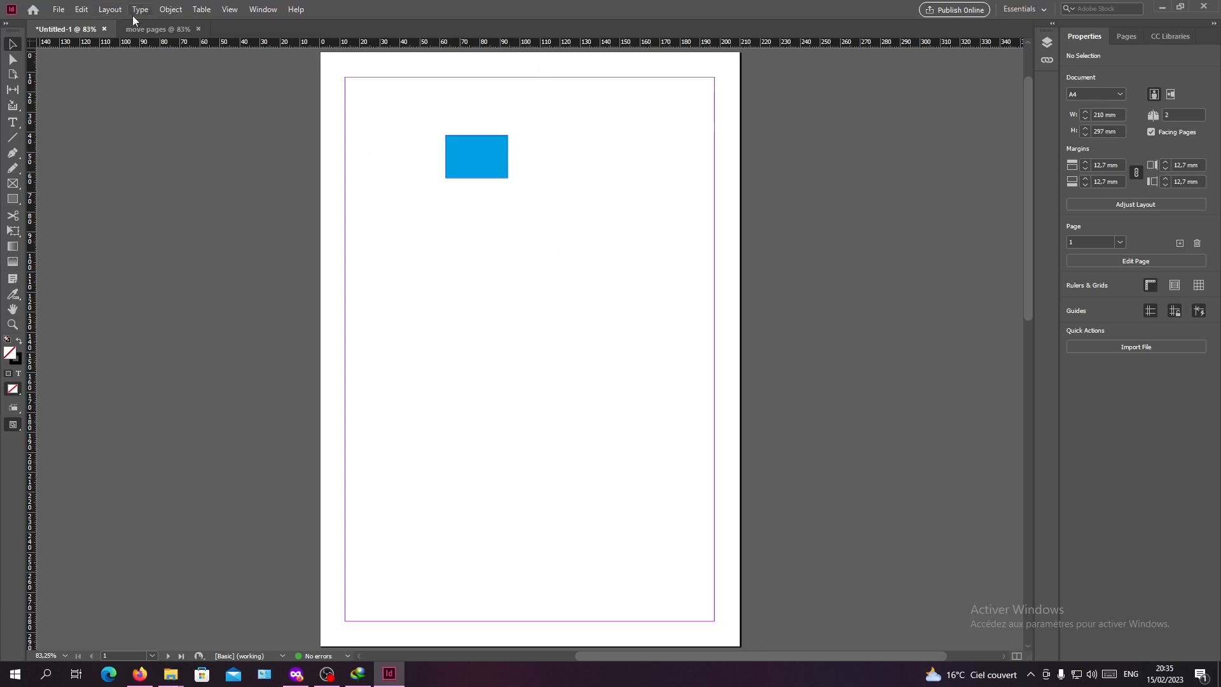
mouse_move(667, 193)
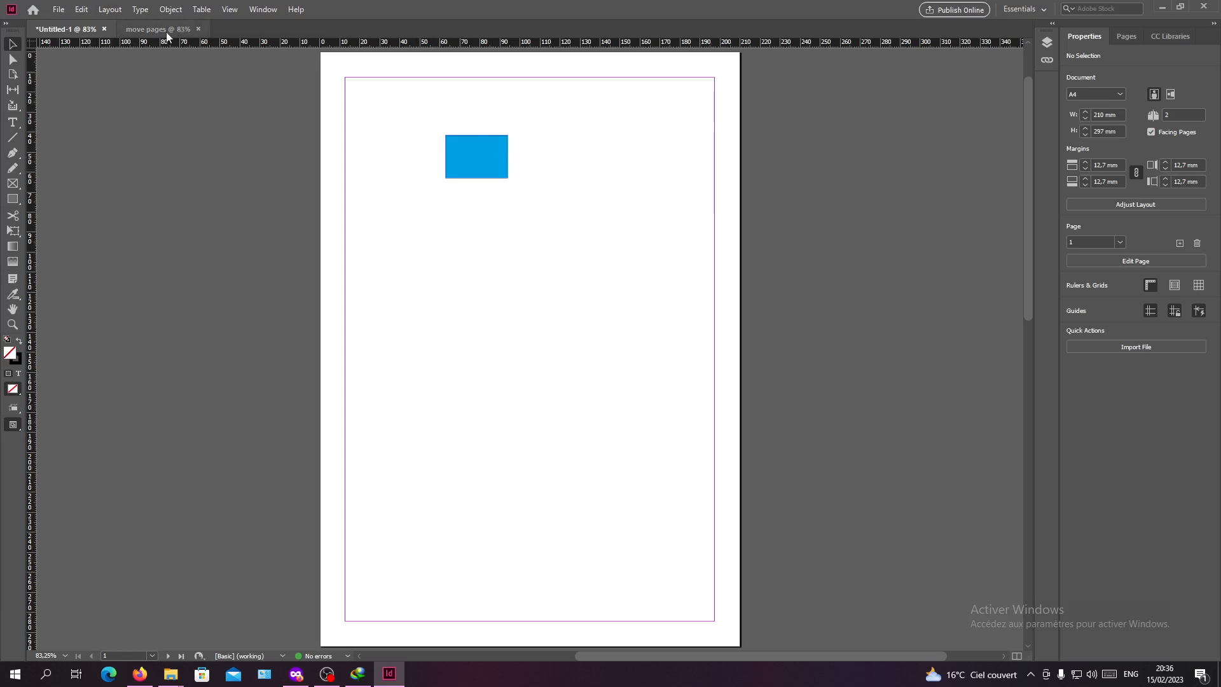
Switch between the 'move pages' and Untitled-1 document tabs to review both documents
left_click(155, 29)
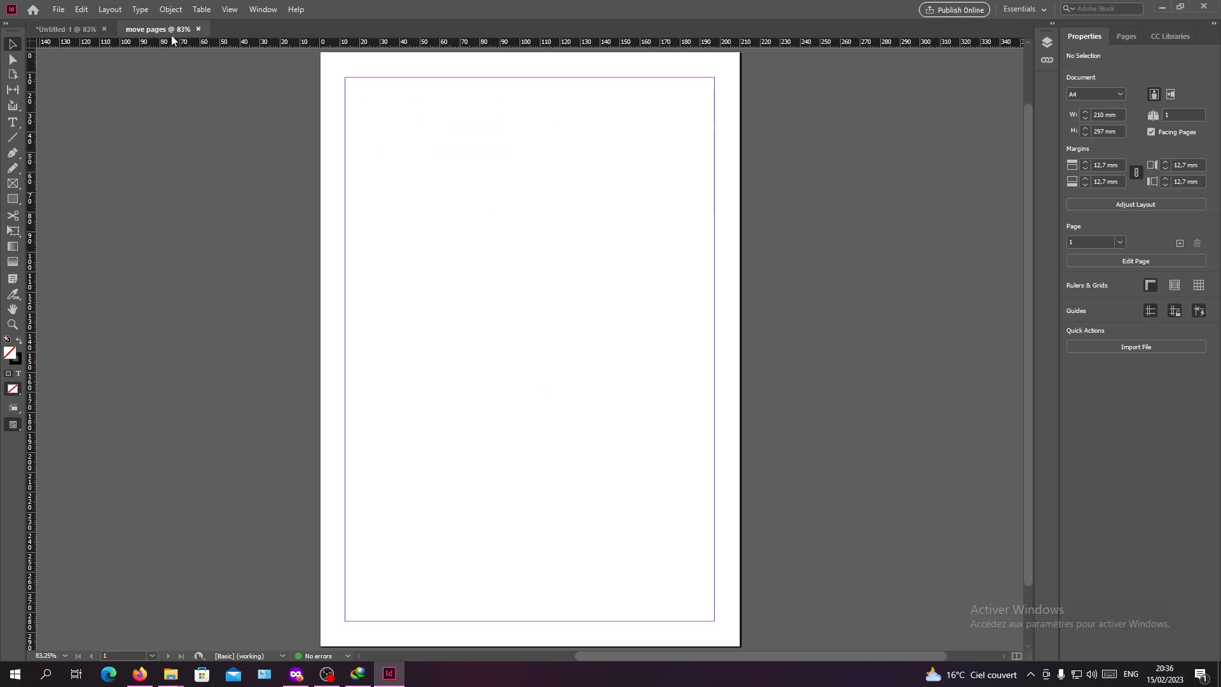
left_click(66, 29)
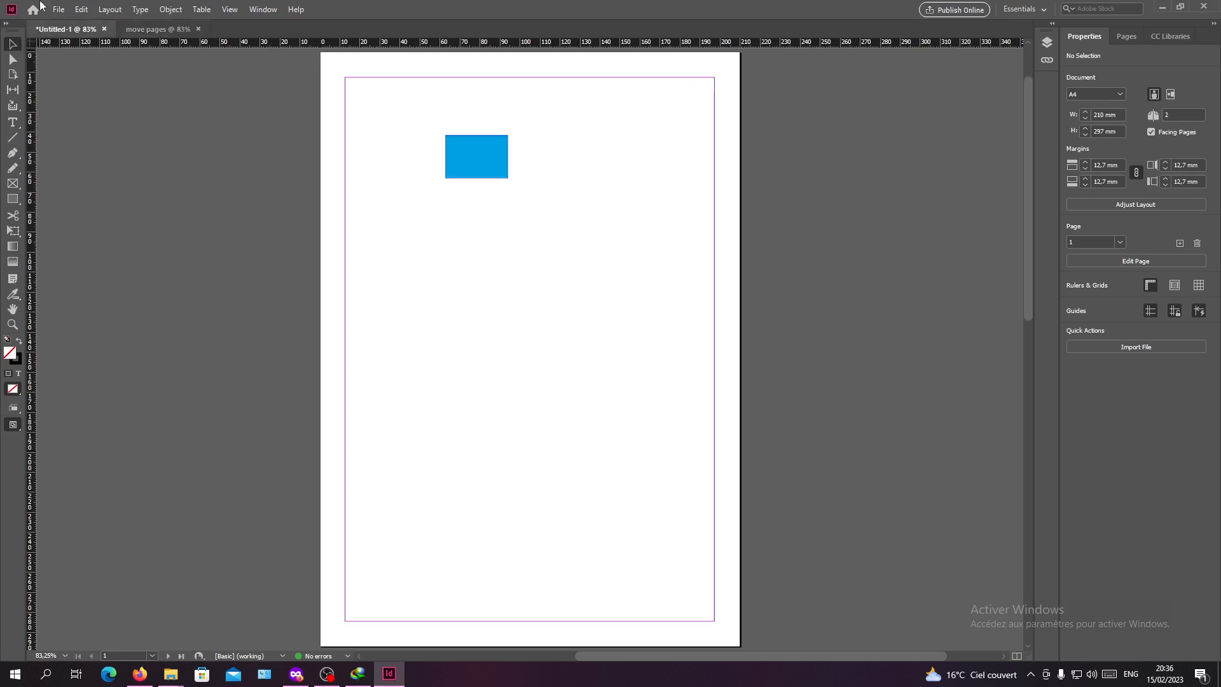
mouse_move(497, 147)
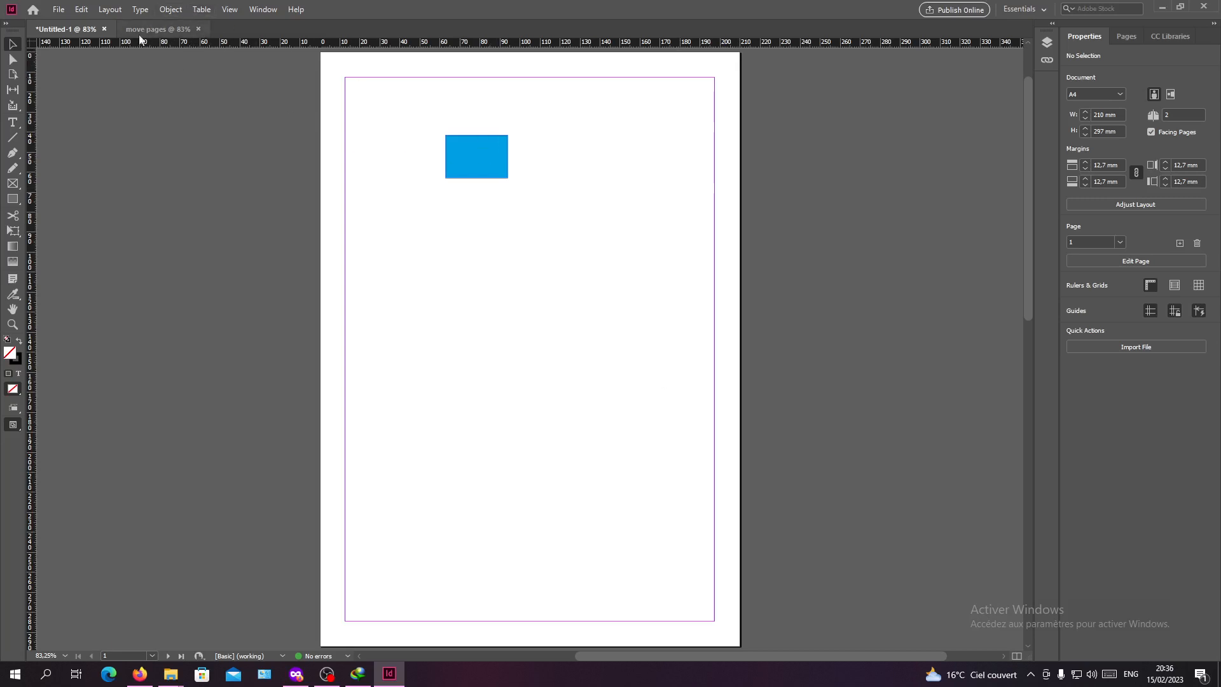
mouse_move(166, 52)
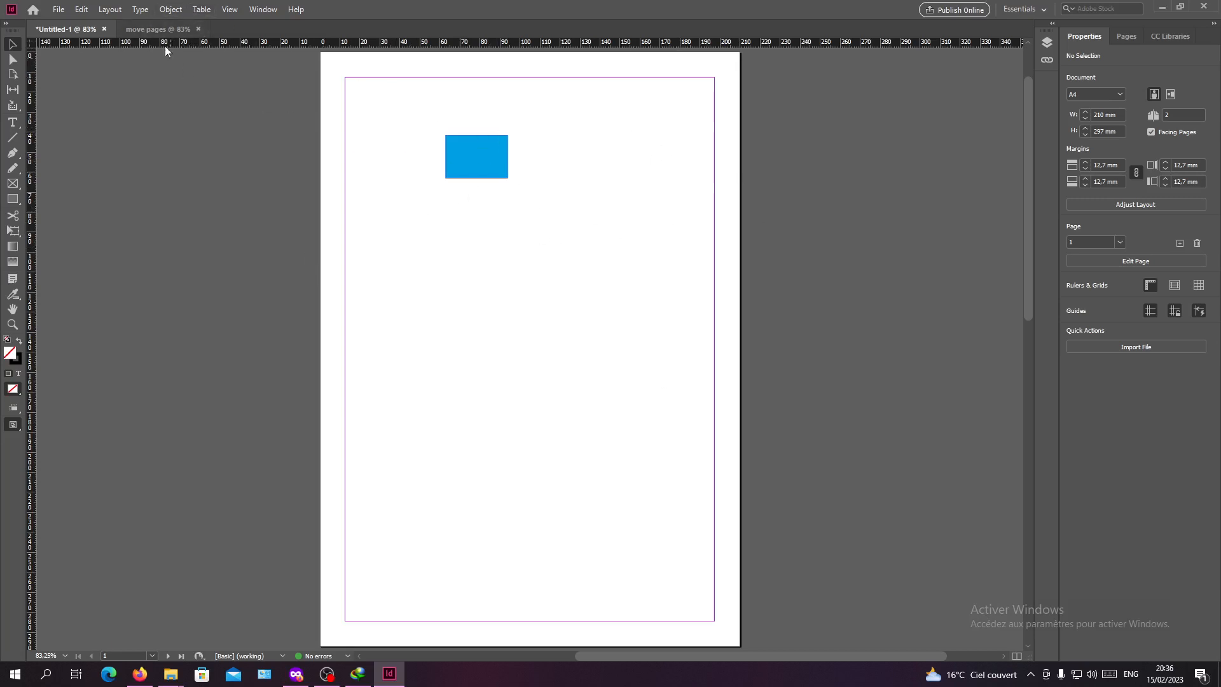
left_click(157, 30)
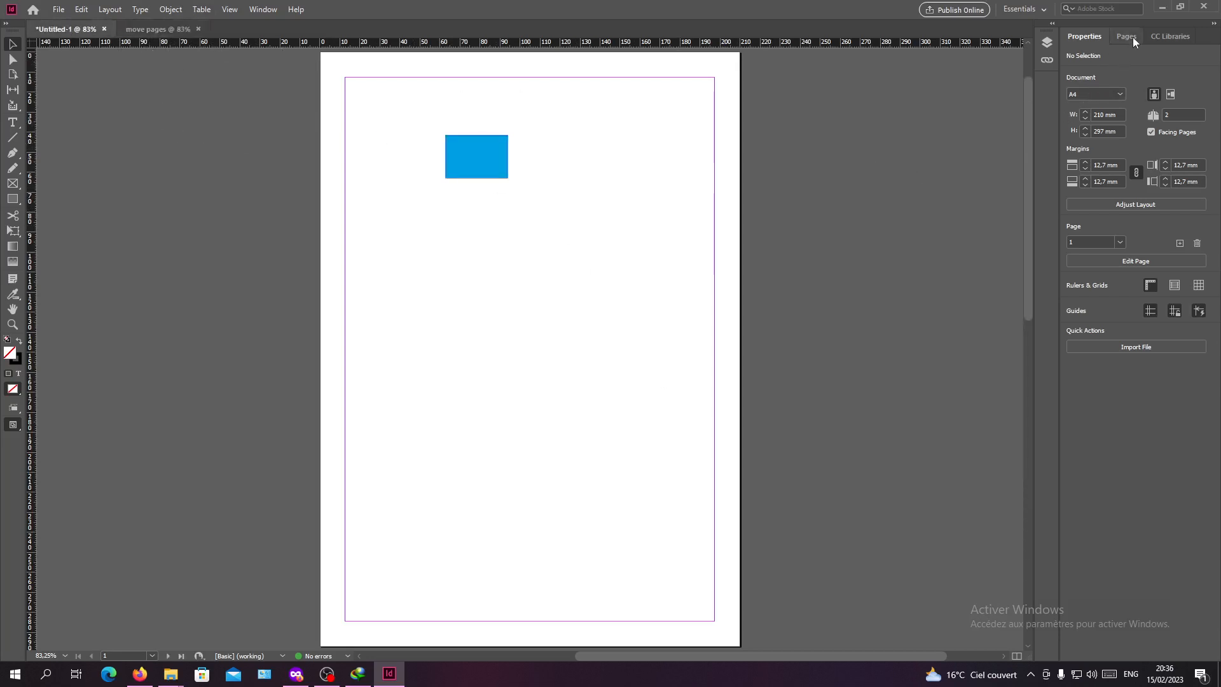
Show the Pages panel with Untitled-1's page thumbnails and confirm it via Window > Pages
left_click(1126, 35)
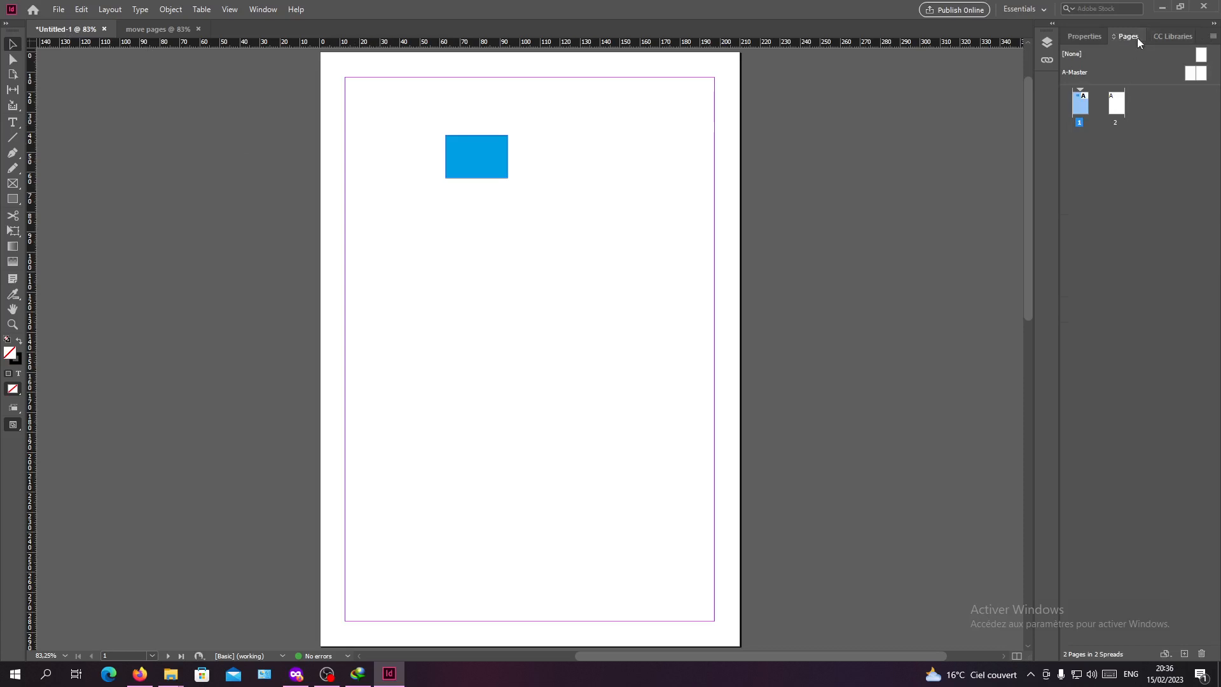
left_click(262, 9)
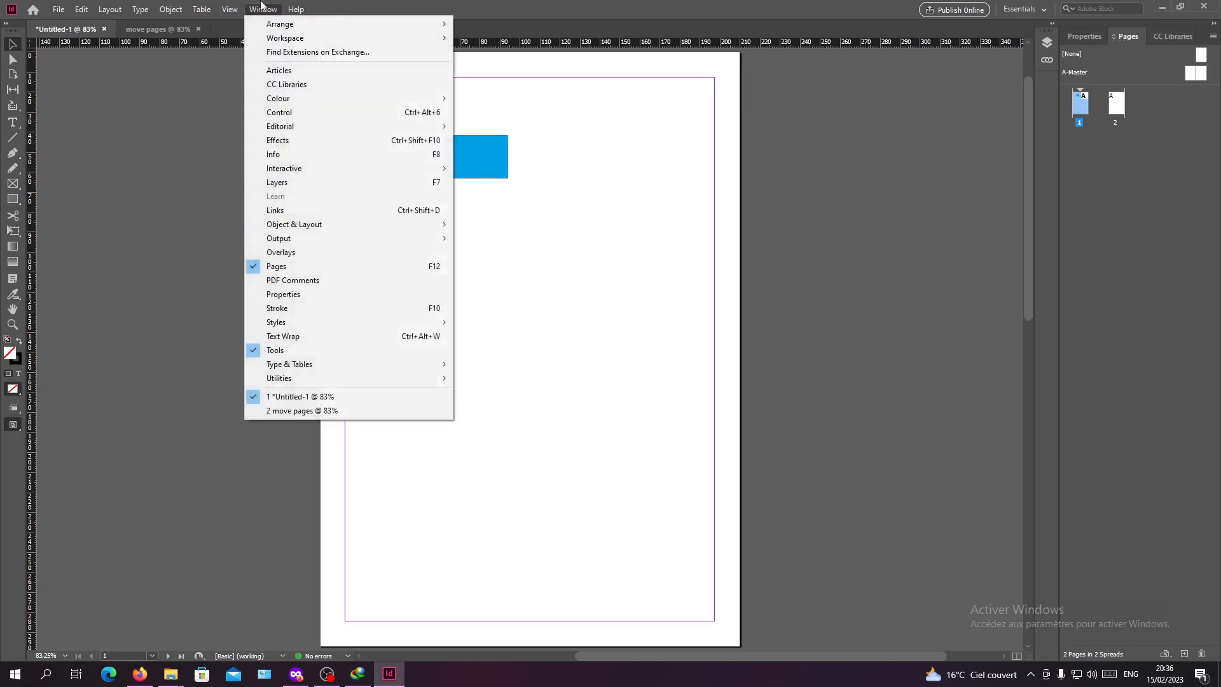
mouse_move(298, 266)
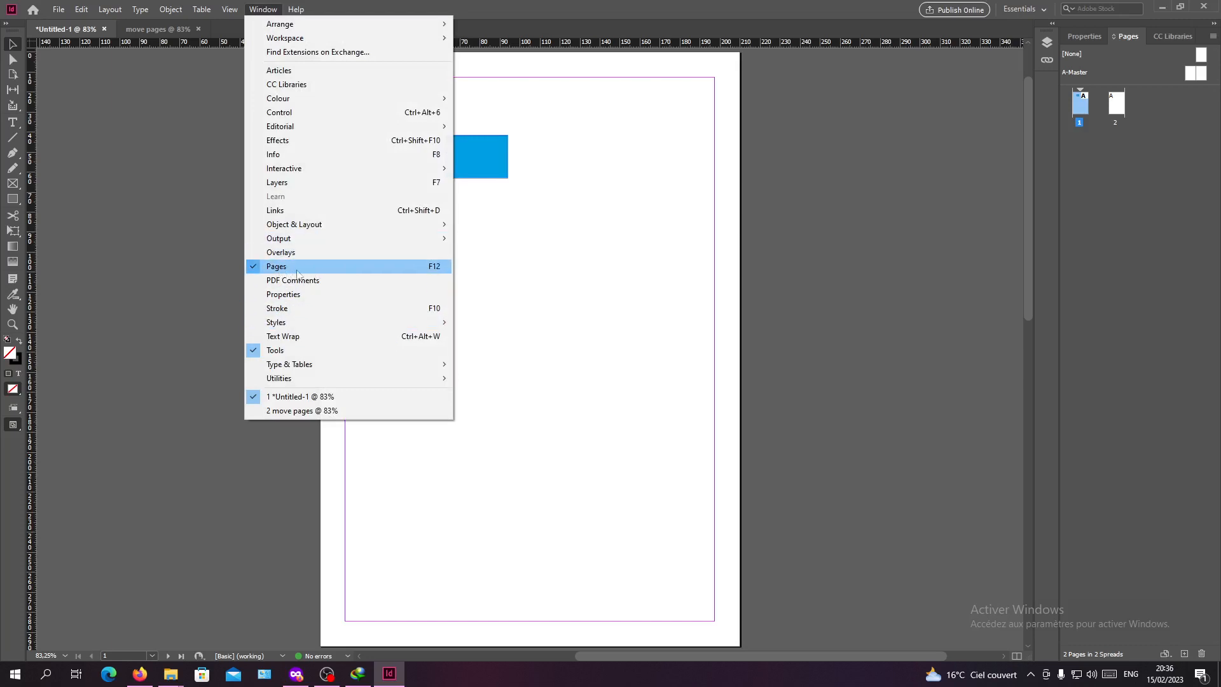
left_click(276, 266)
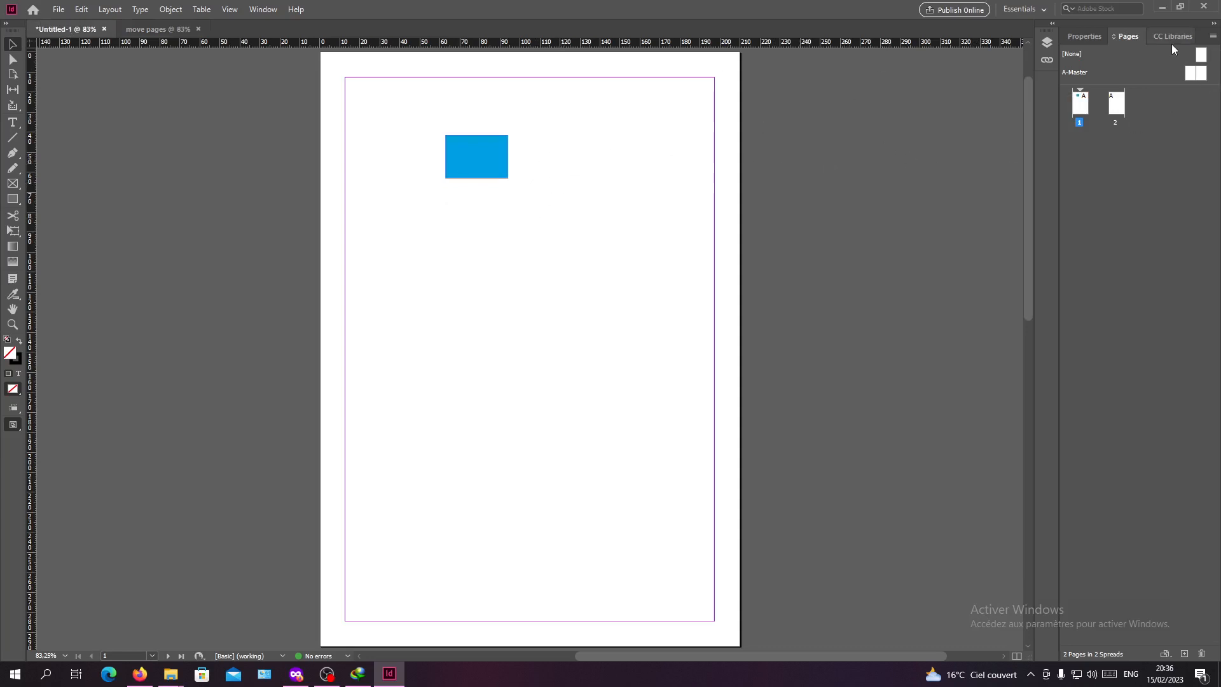
mouse_move(1145, 47)
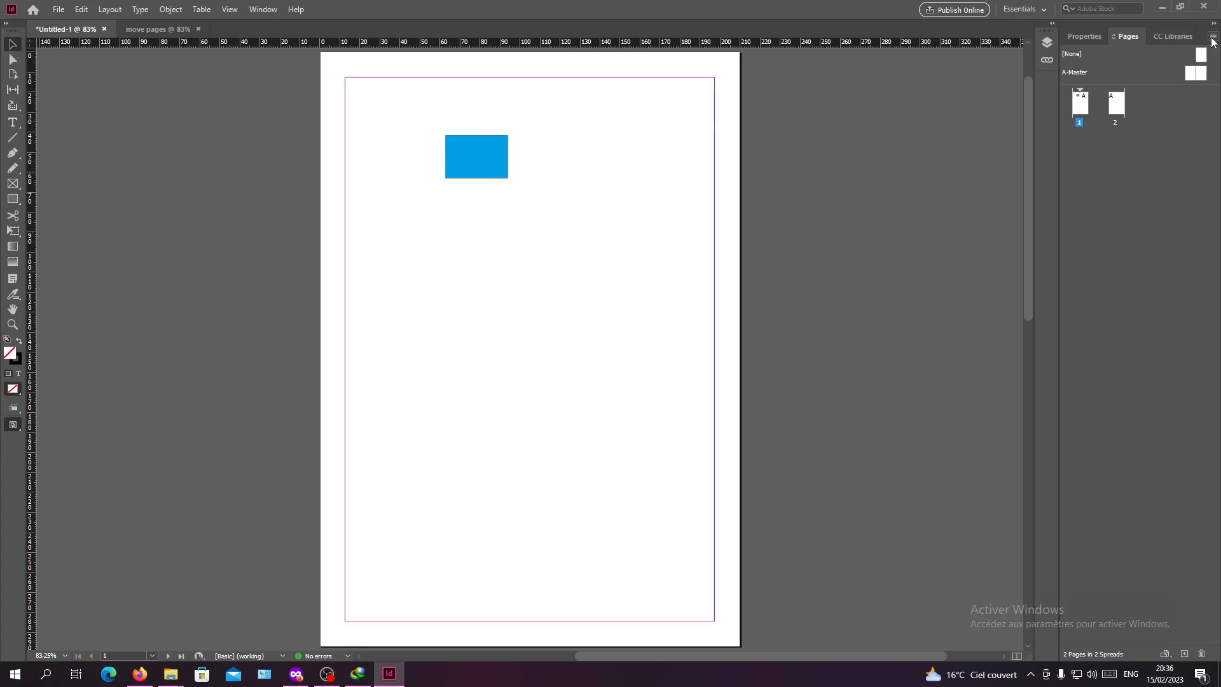
Bring up the Move Pages dialog from the Pages panel menu, defaulting to after page 1
left_click(1212, 37)
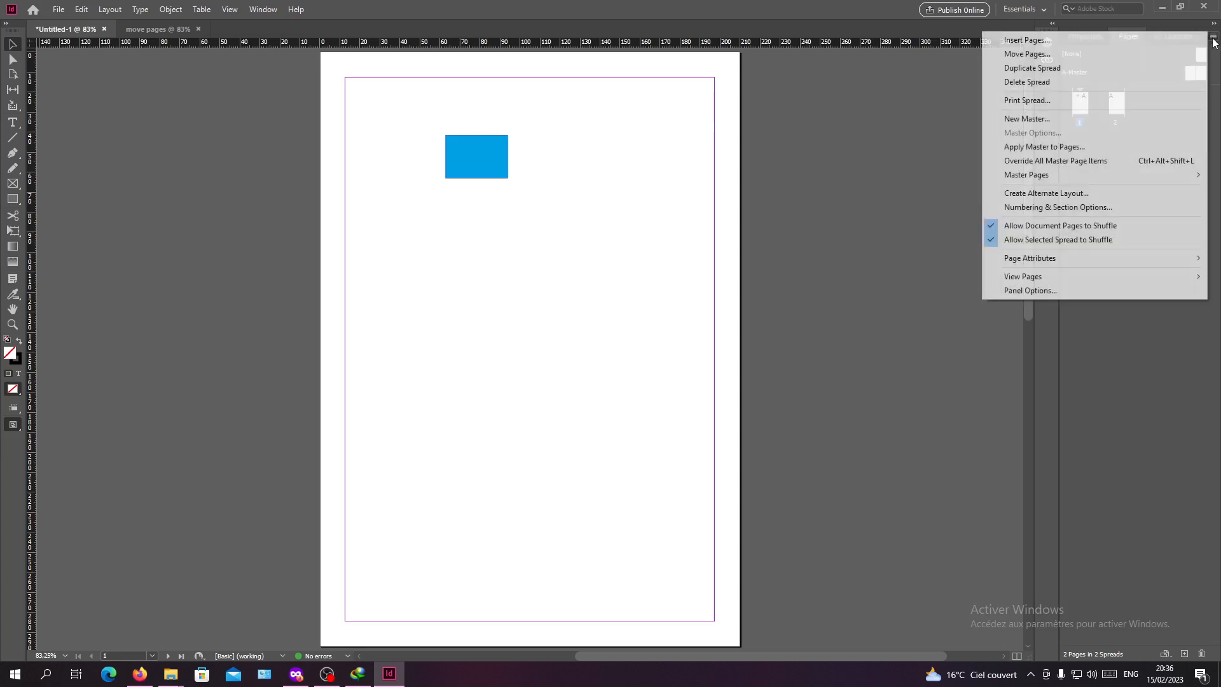
mouse_move(1028, 53)
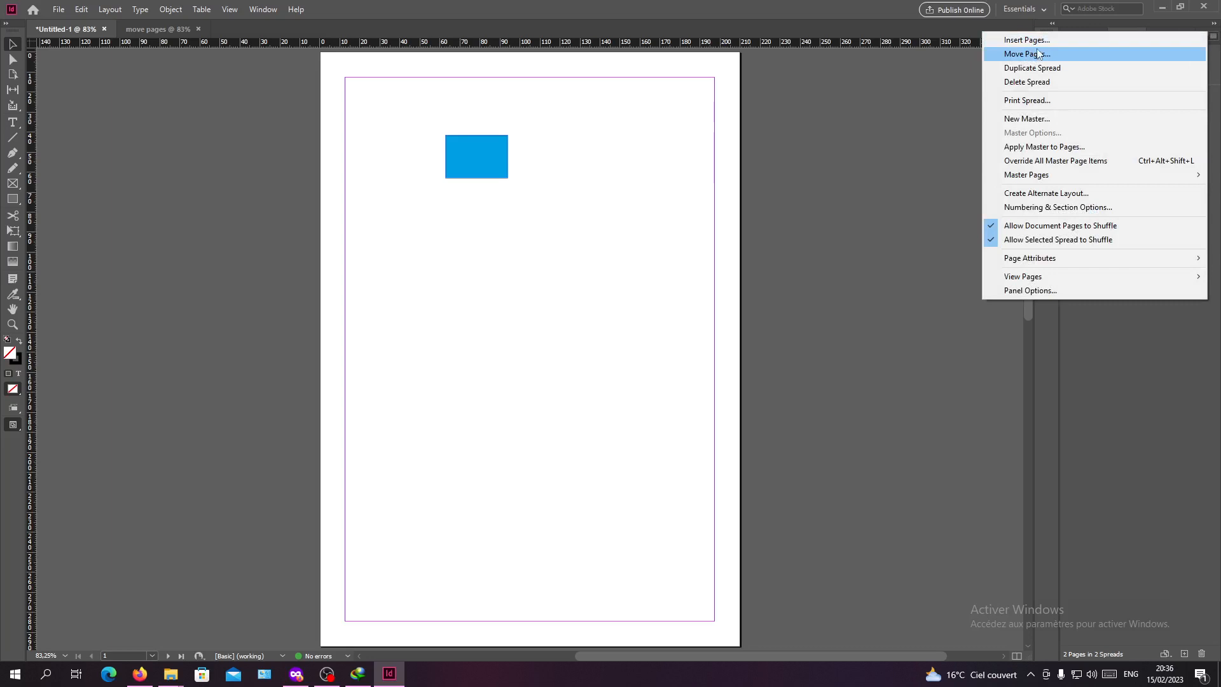
left_click(1096, 53)
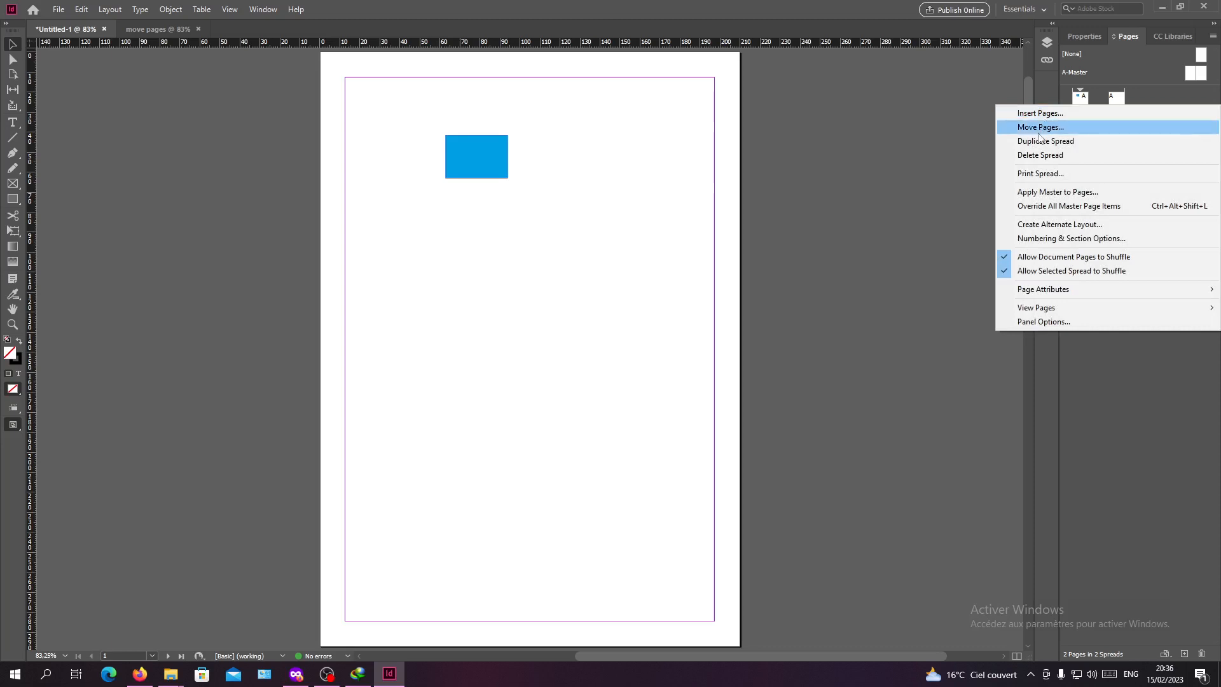
left_click(1040, 128)
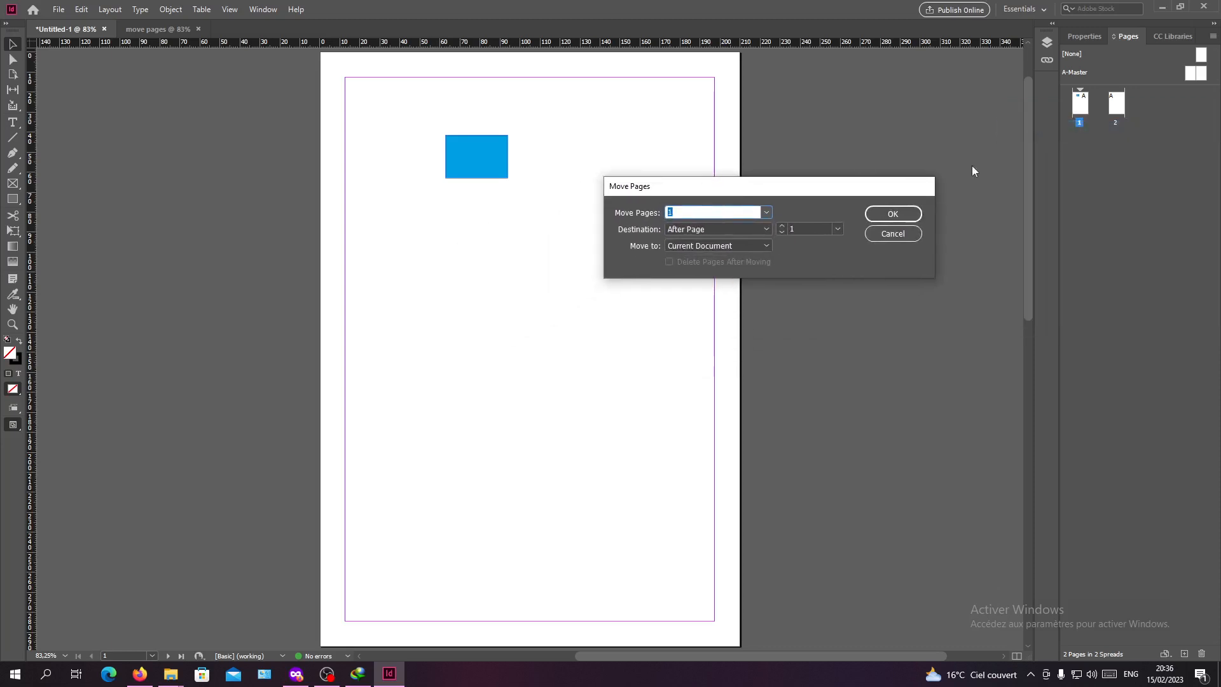
mouse_move(618, 164)
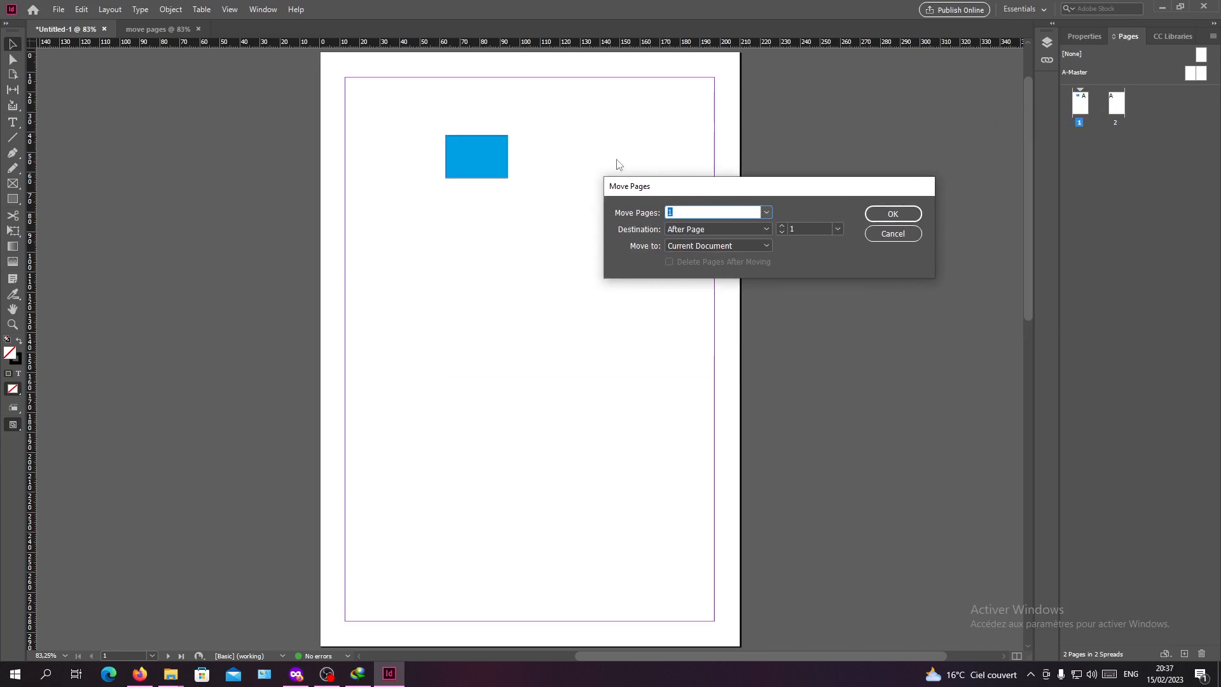
mouse_move(707, 245)
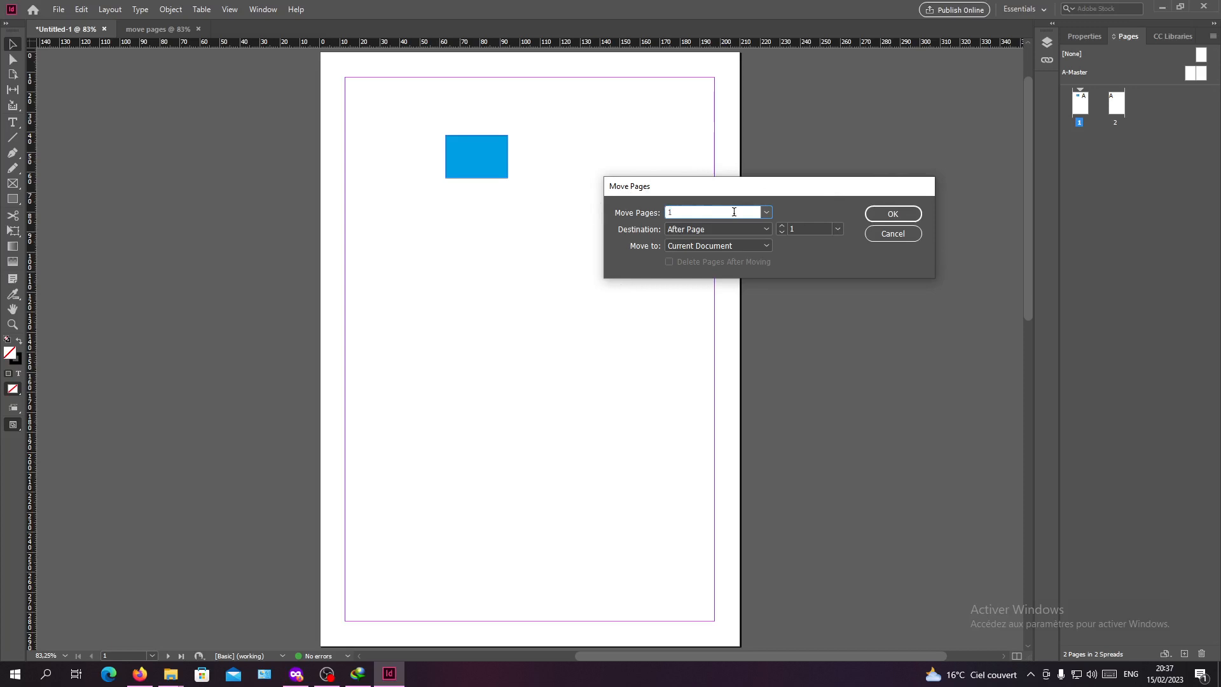
mouse_move(696, 206)
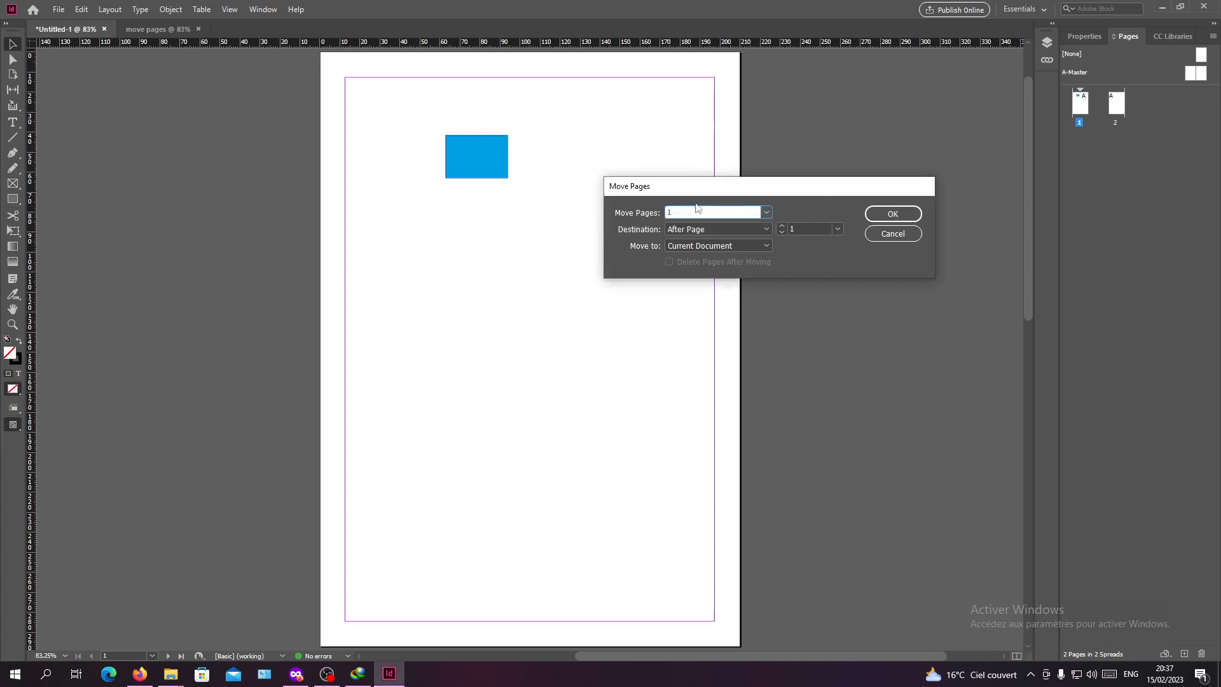
mouse_move(841, 218)
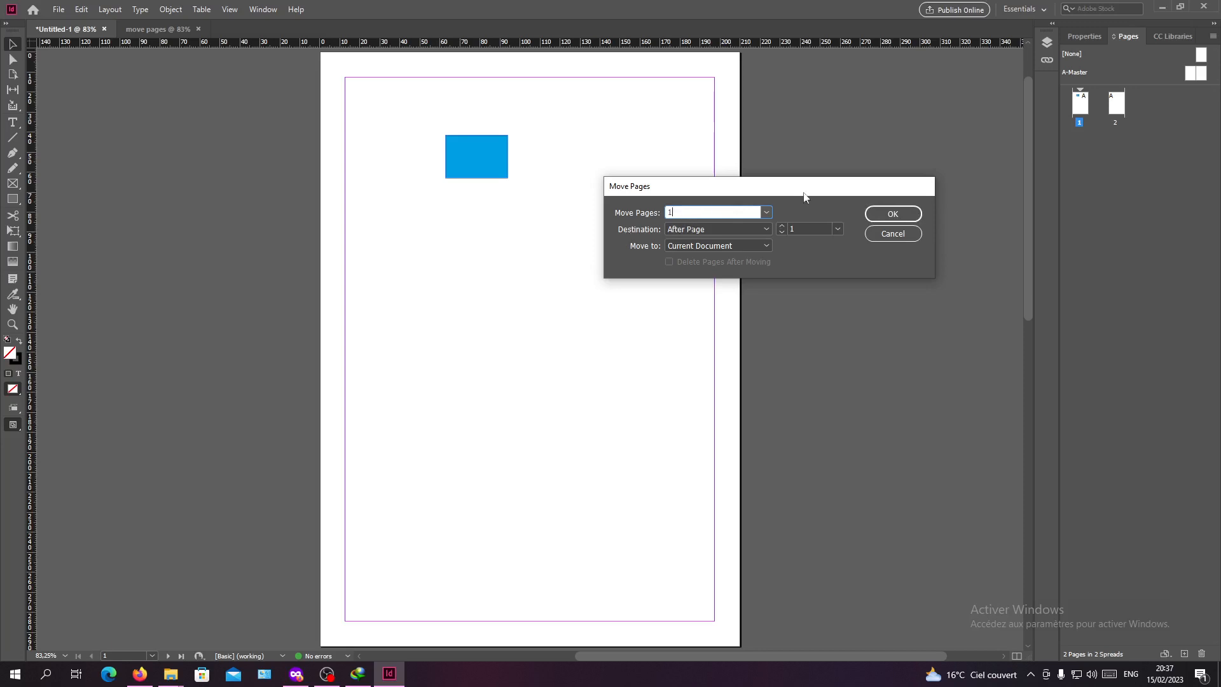
mouse_move(1182, 122)
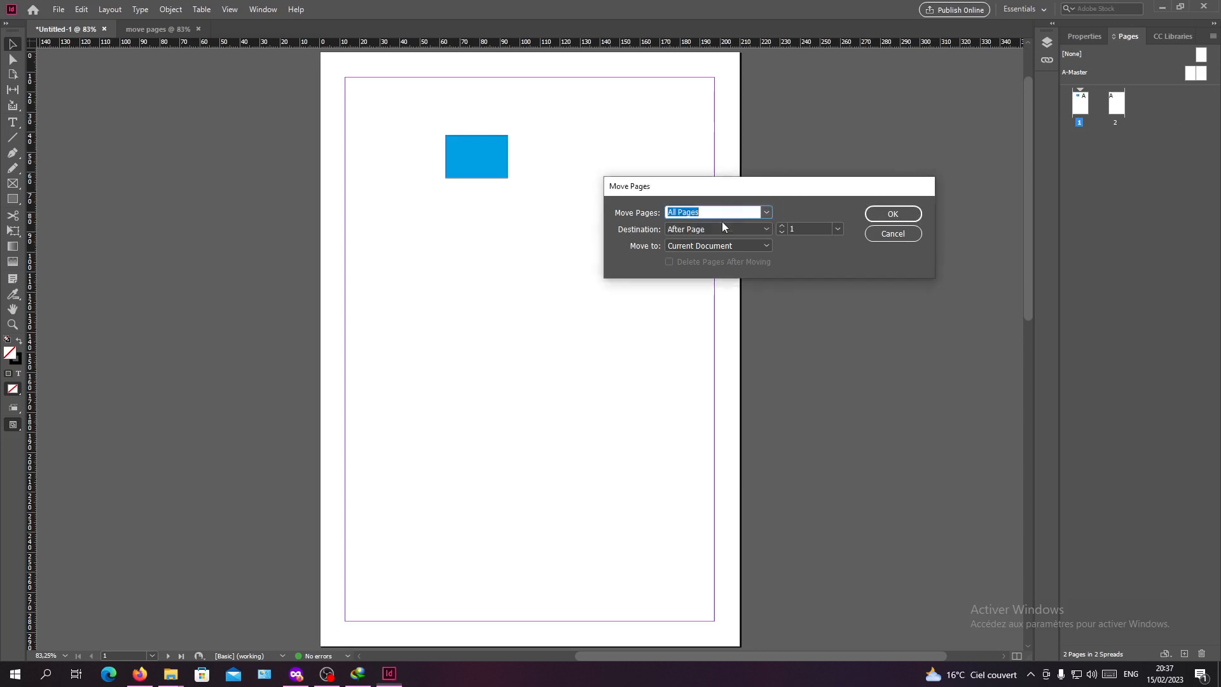
mouse_move(737, 207)
type("1")
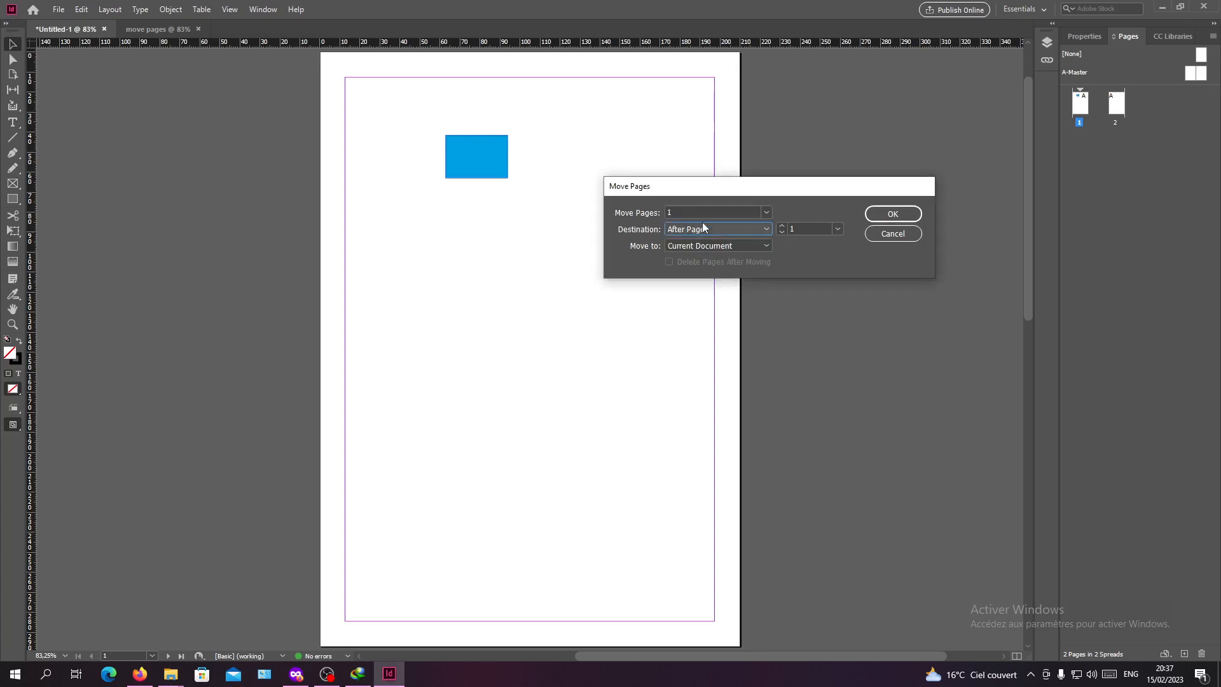
Set the destination to Before Page 1 instead of after it
left_click(718, 228)
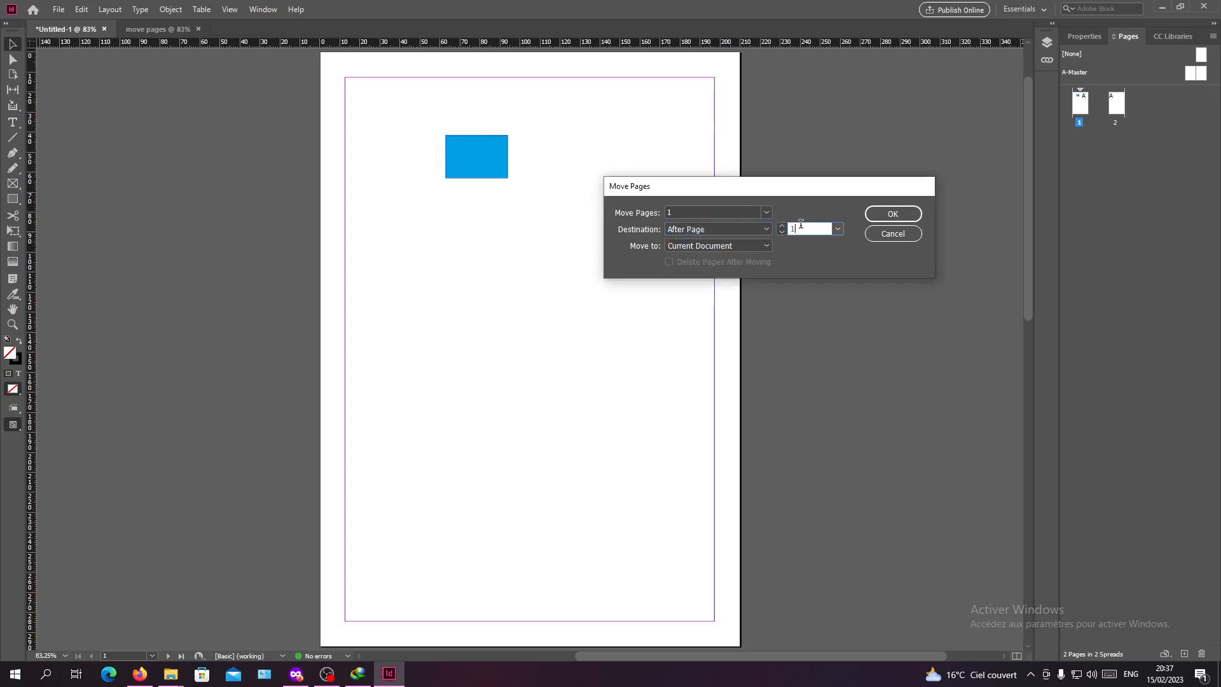
left_click(716, 229)
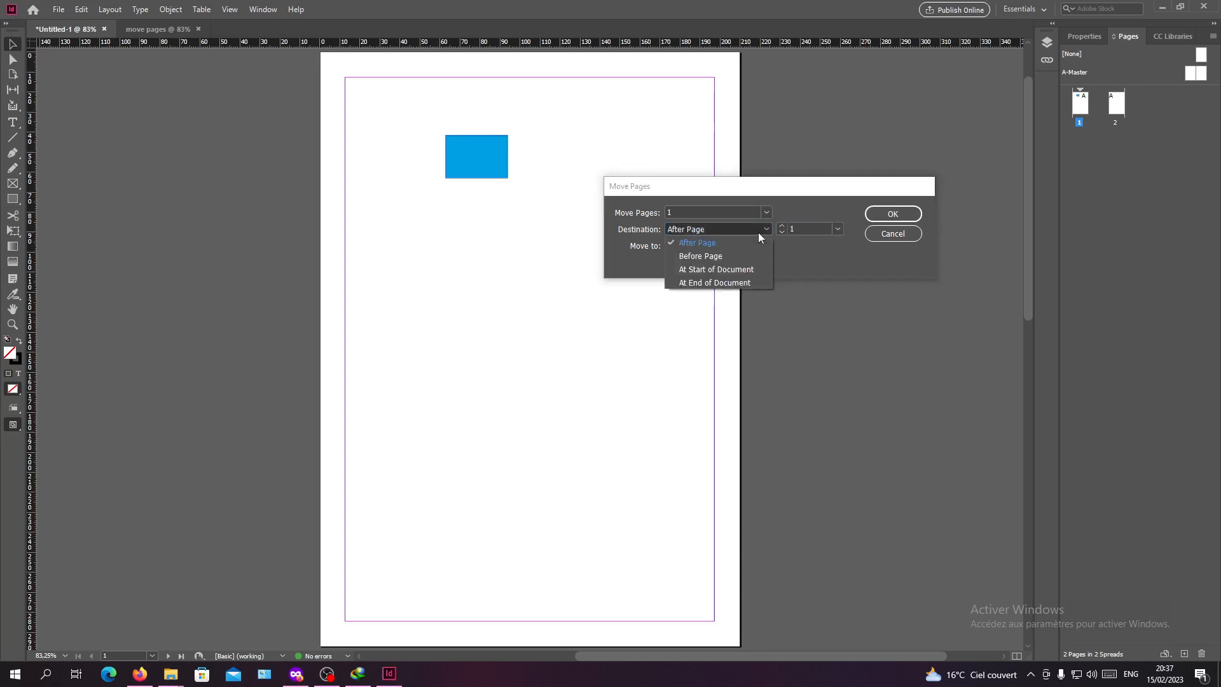
left_click(700, 256)
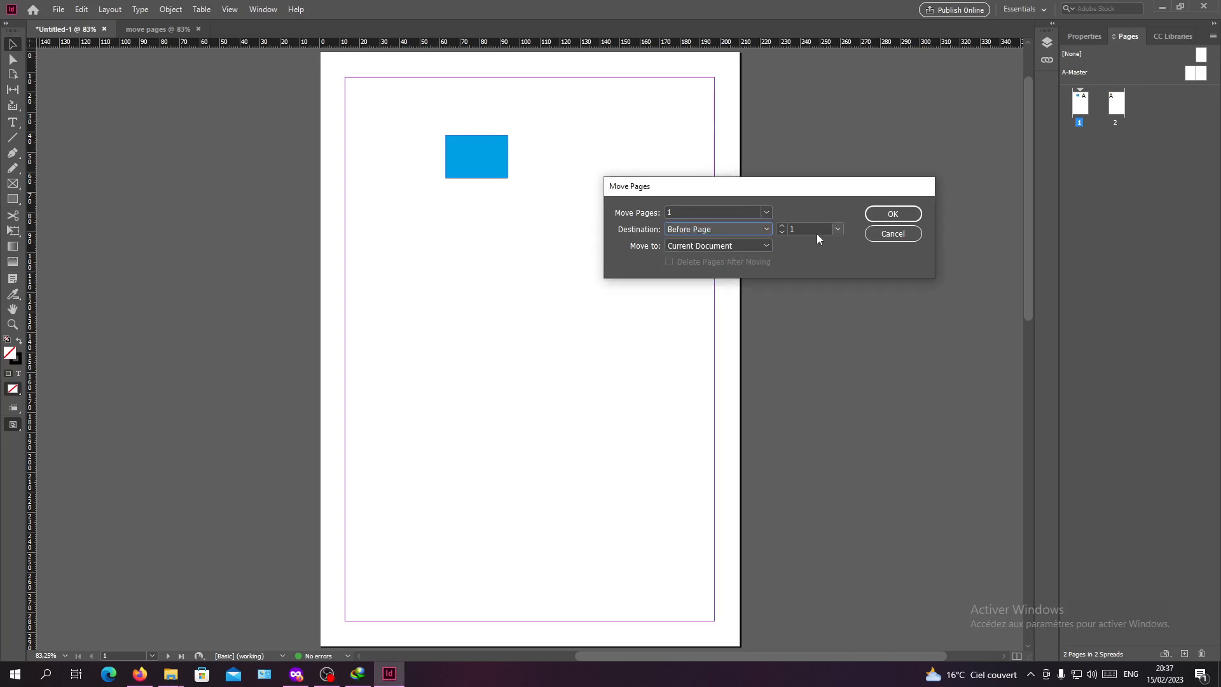
Choose the 'move pages' document as the Move to target
left_click(716, 246)
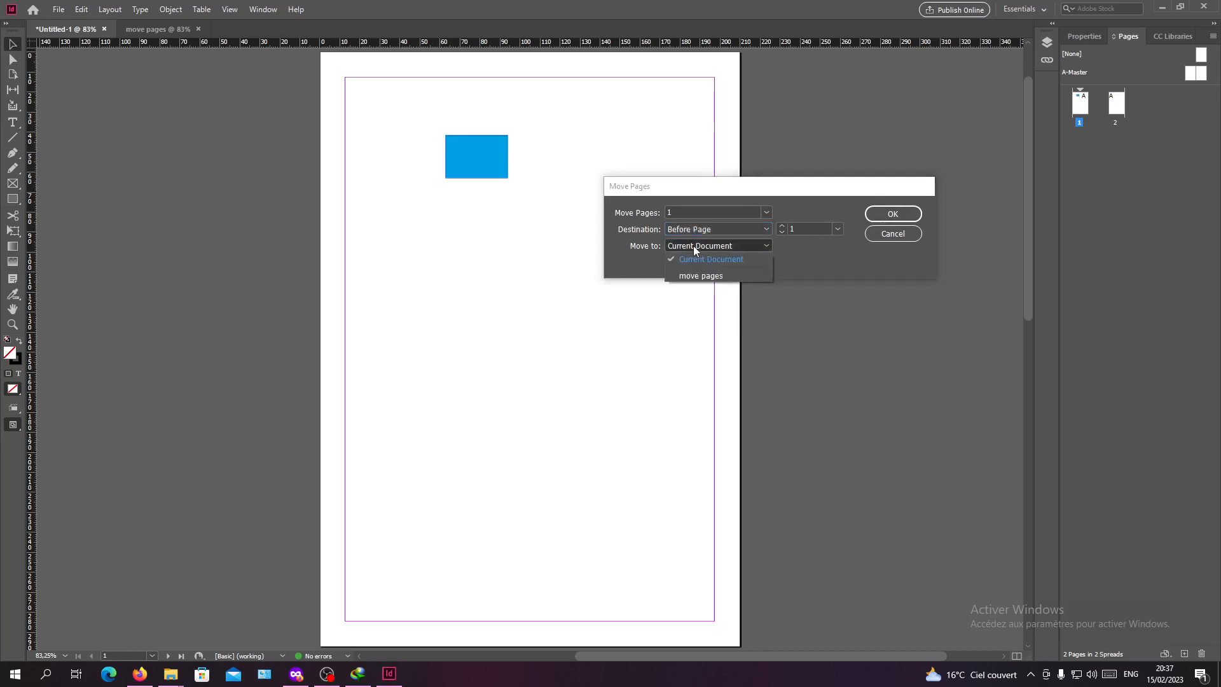
left_click(708, 245)
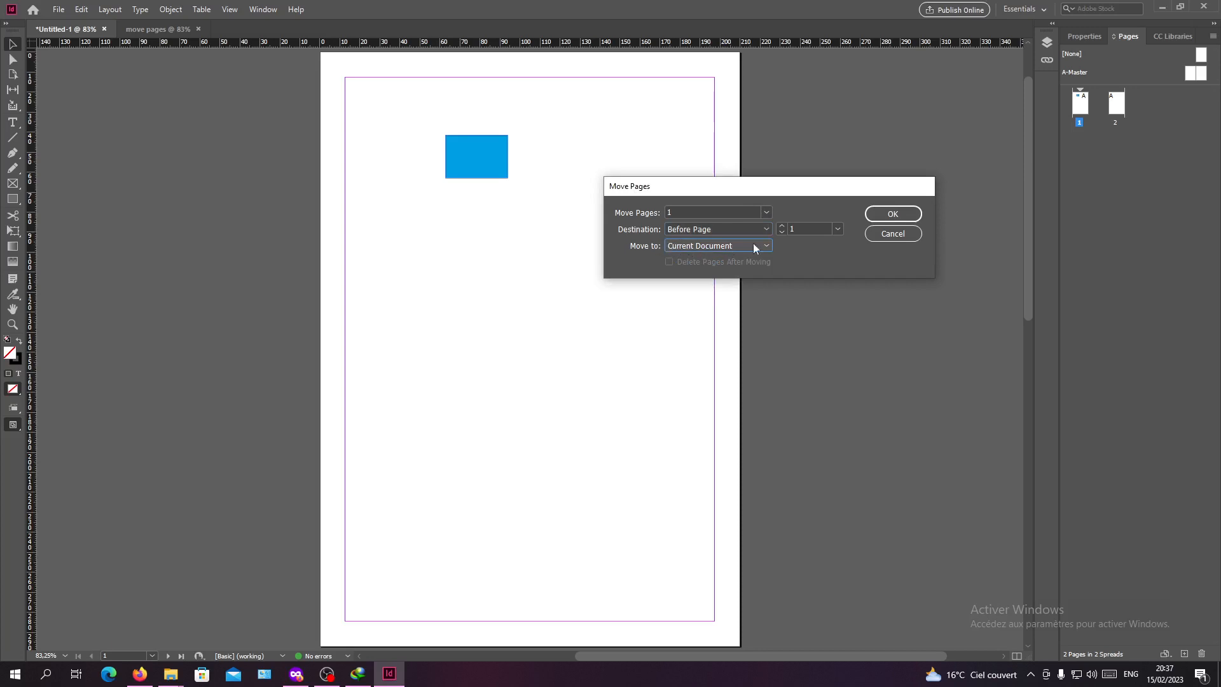
mouse_move(742, 250)
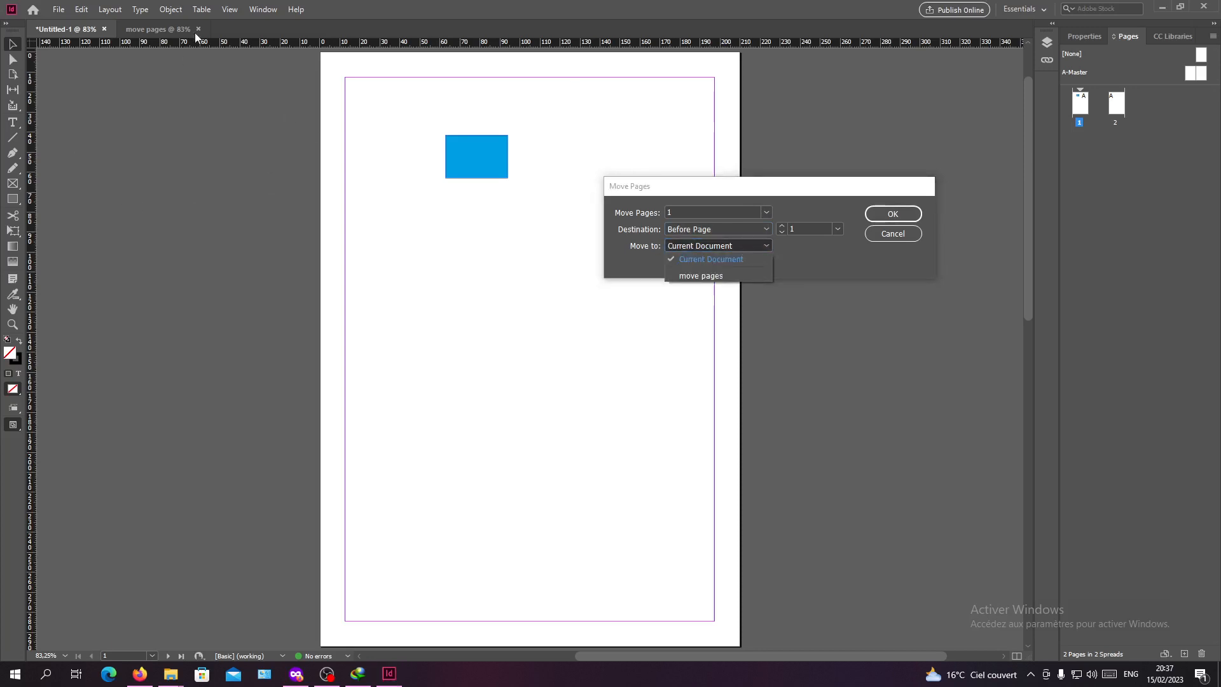
left_click(700, 275)
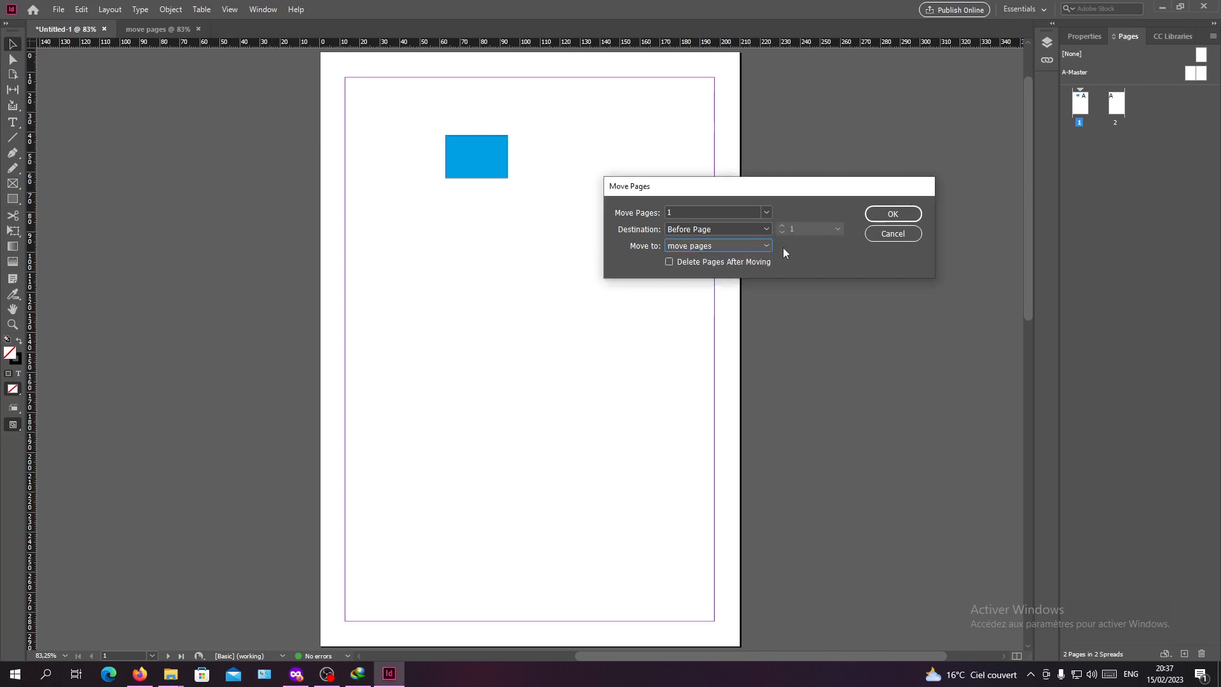
mouse_move(686, 213)
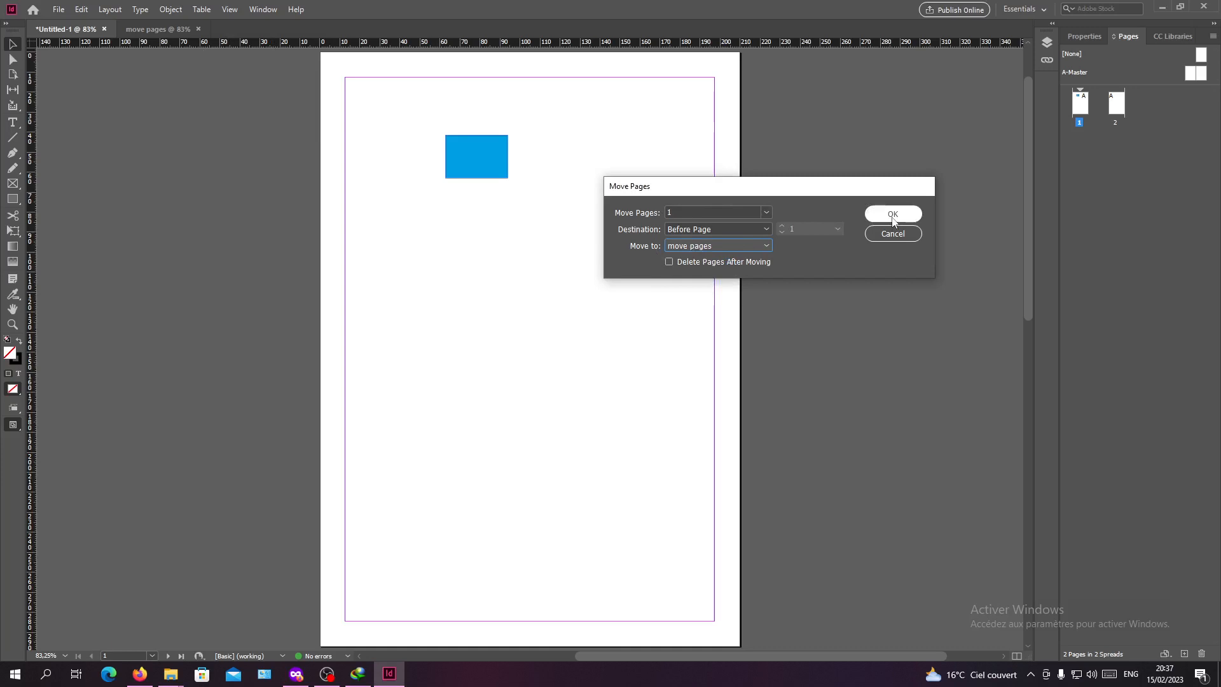
Confirm the move so the blue-rectangle page lands first in the two-page 'move pages' document
left_click(893, 215)
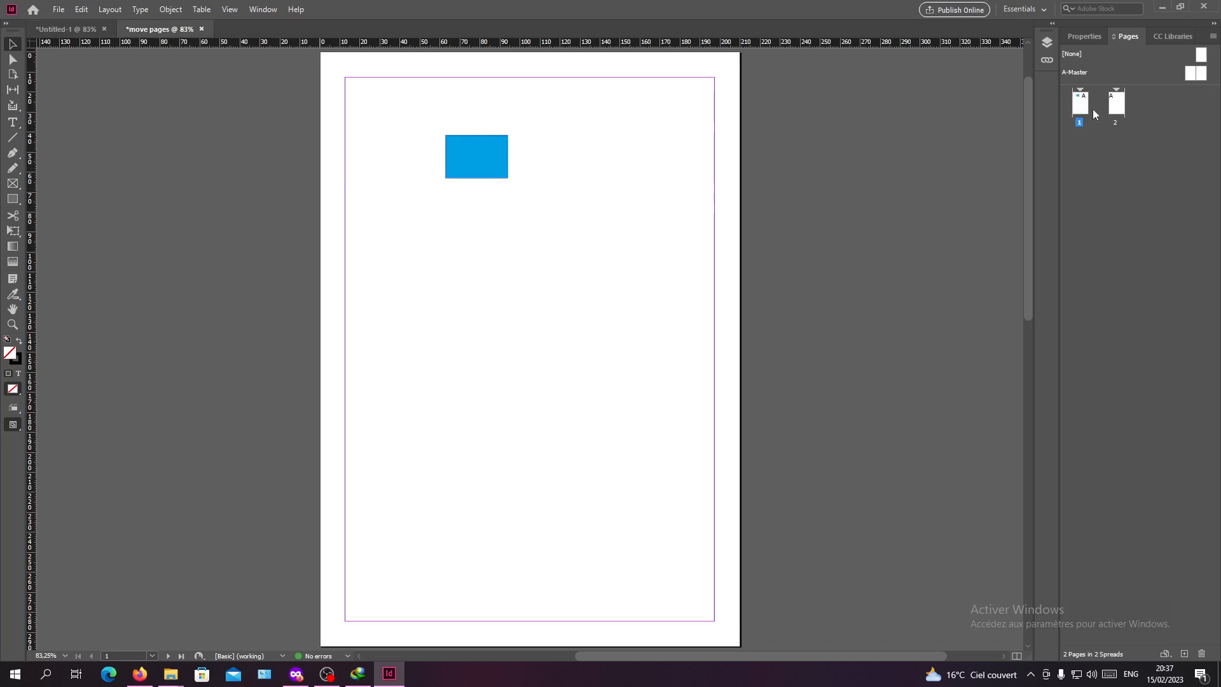
mouse_move(1116, 6)
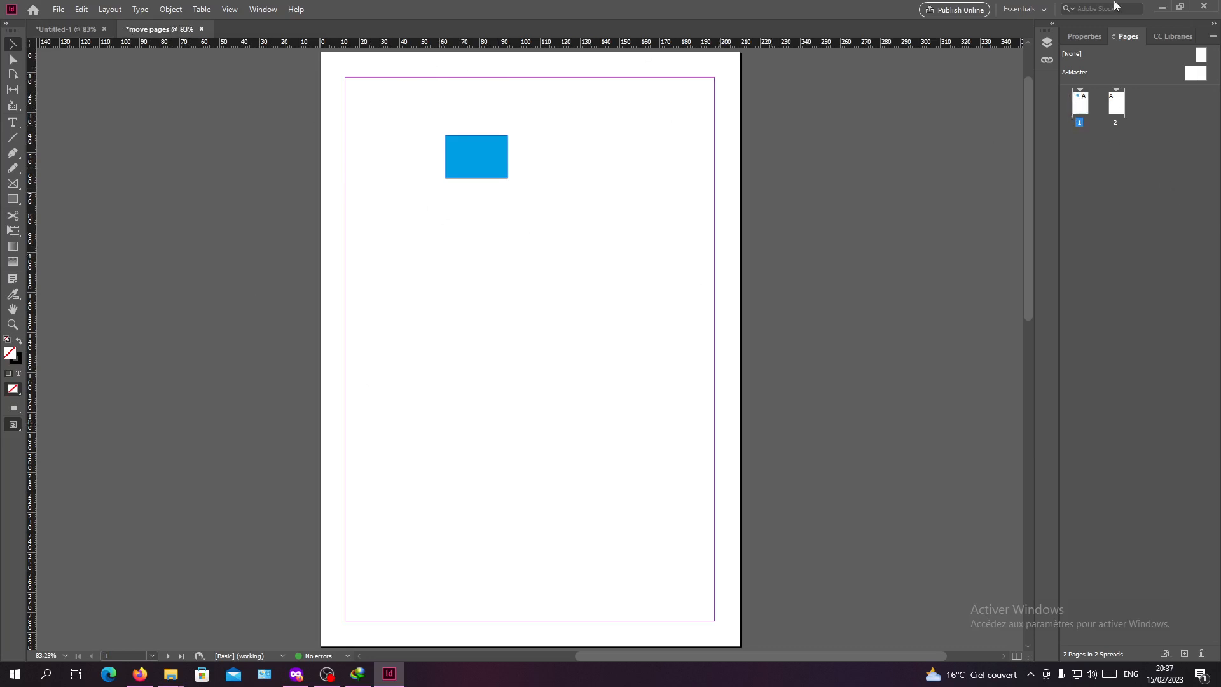
mouse_move(1136, 120)
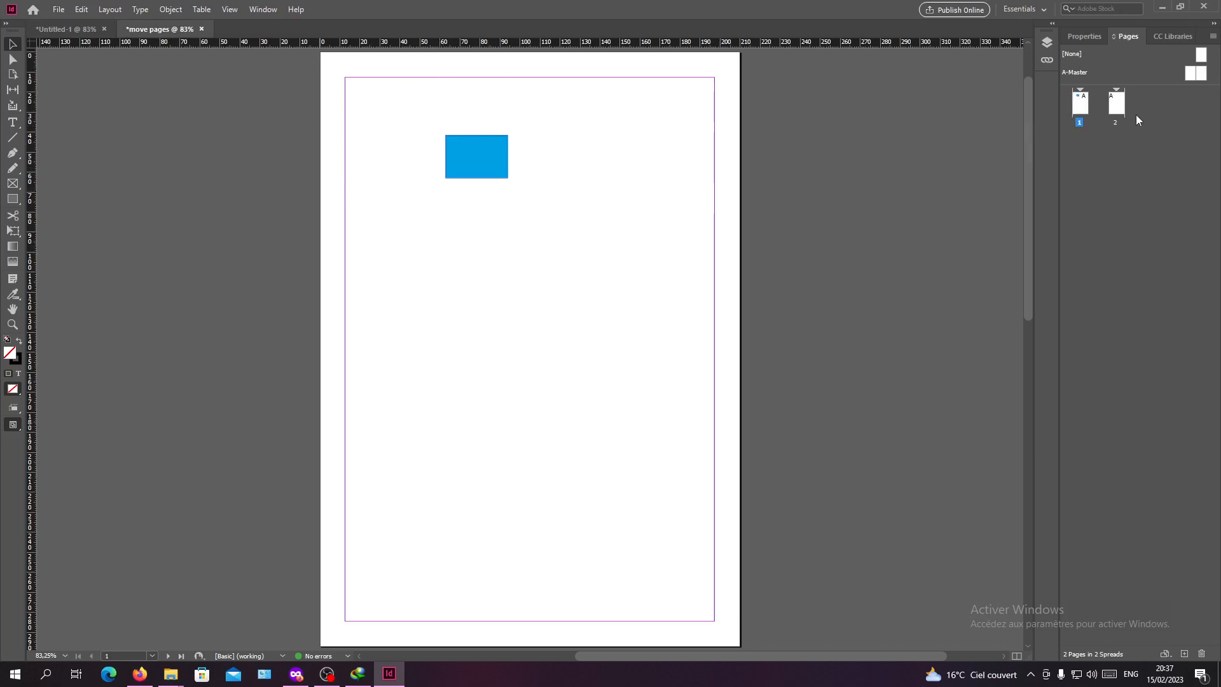
mouse_move(1137, 102)
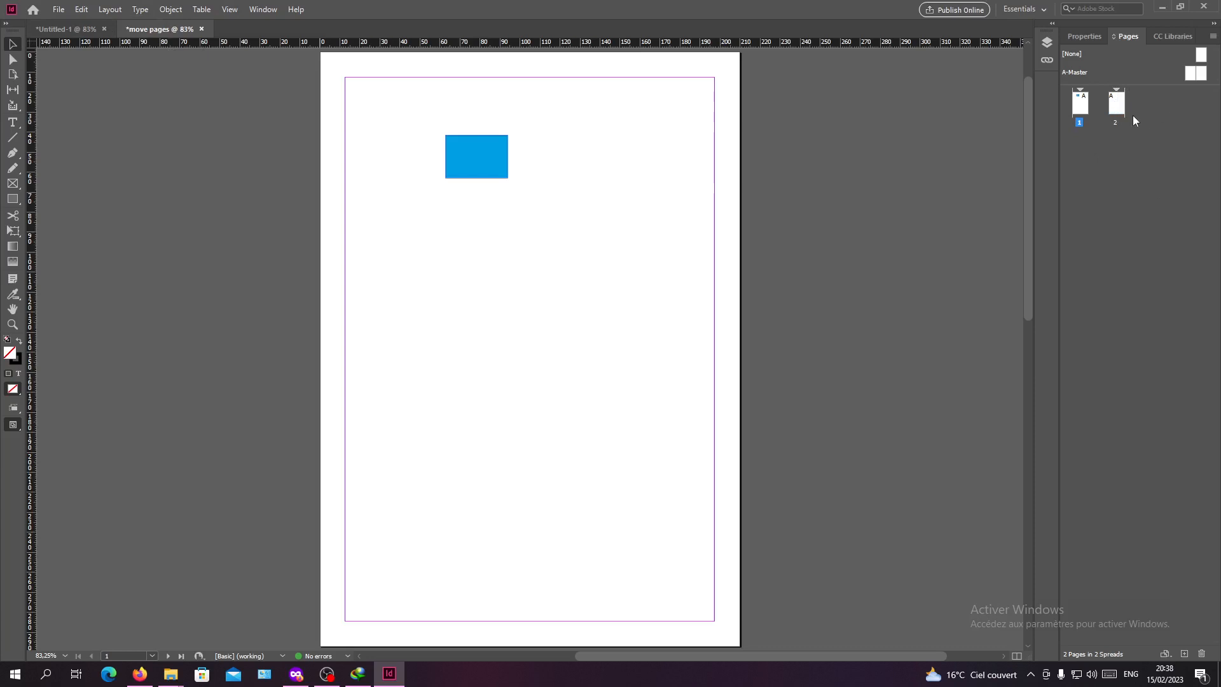
mouse_move(1124, 181)
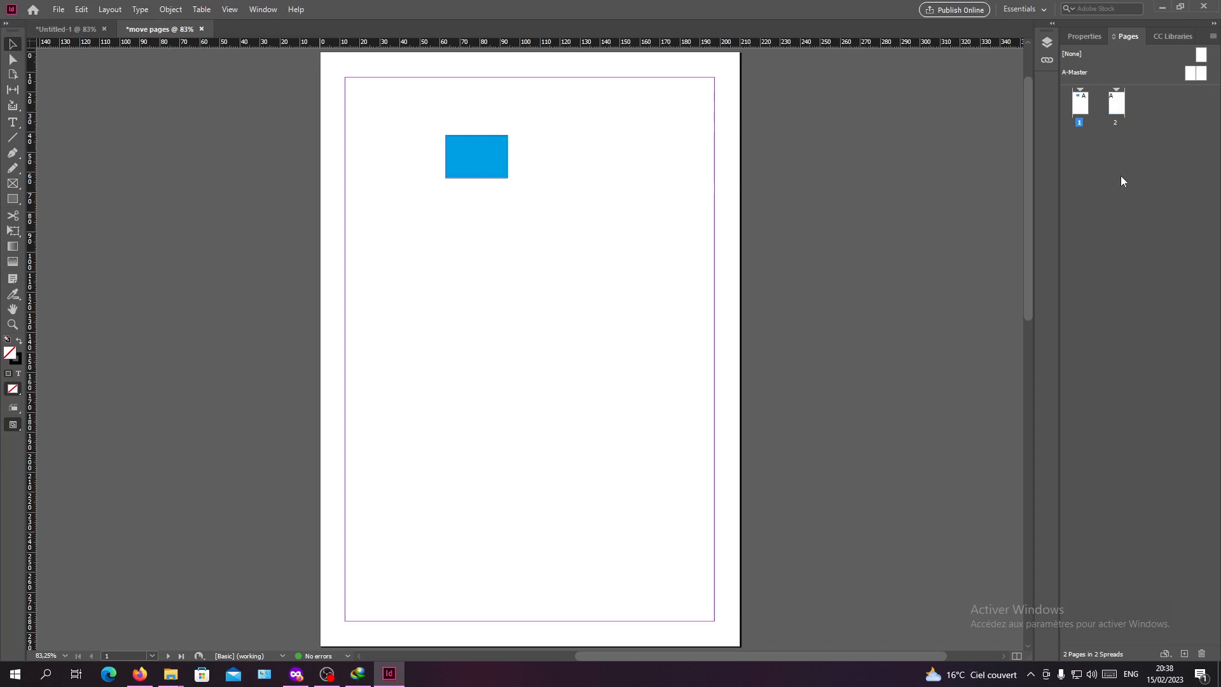
left_click(476, 155)
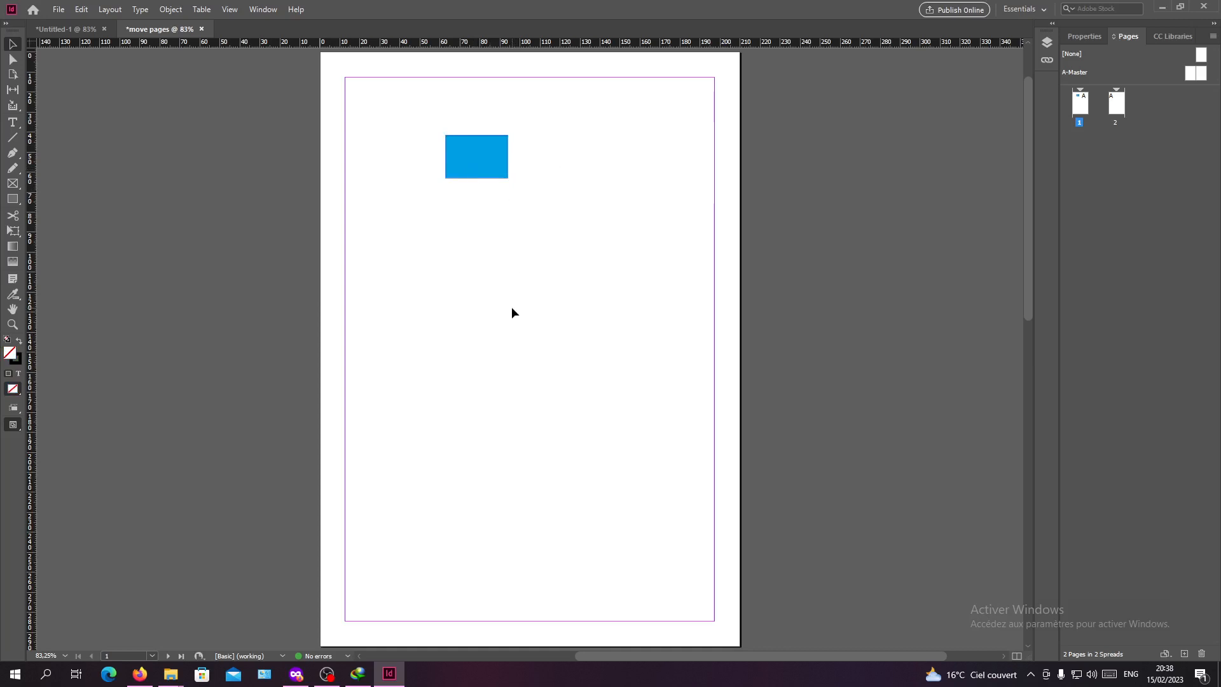
mouse_move(498, 137)
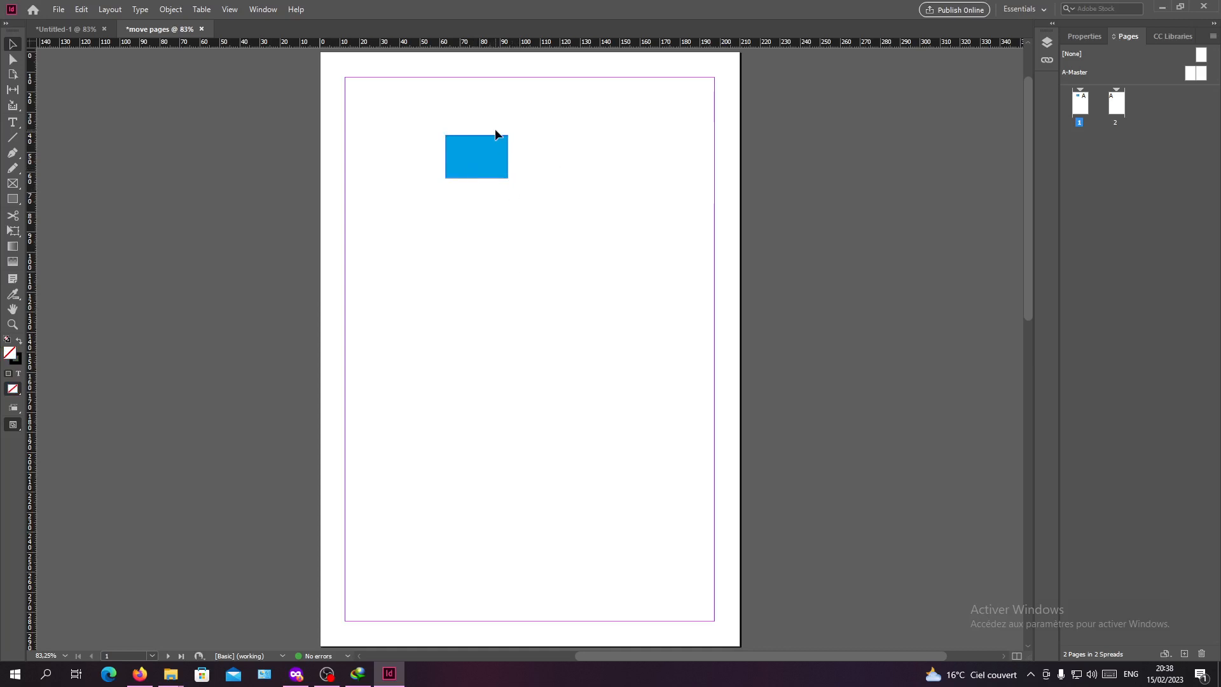